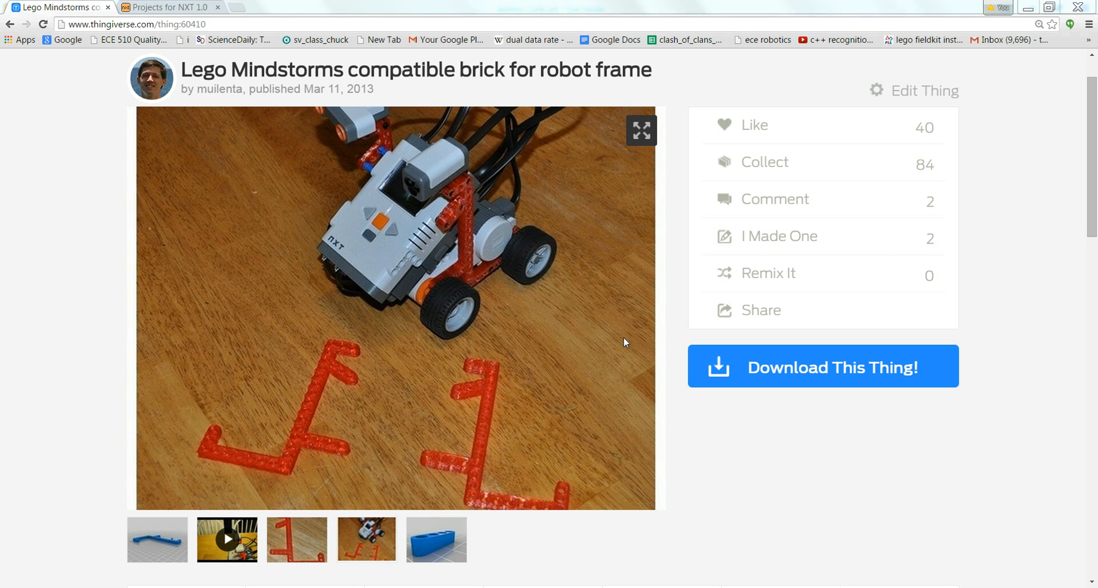
mouse_move(664, 399)
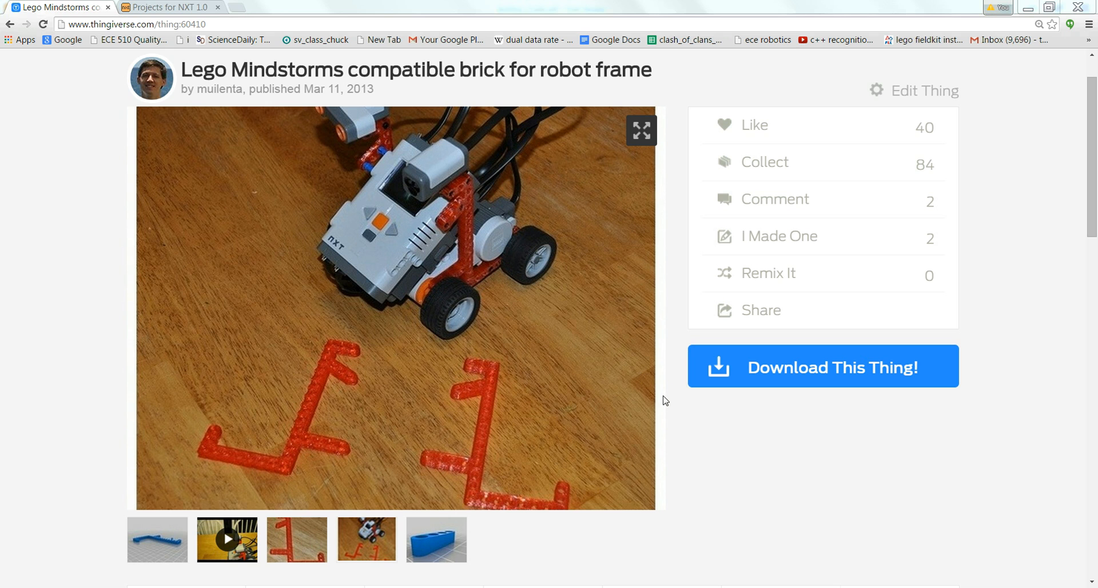
mouse_move(651, 457)
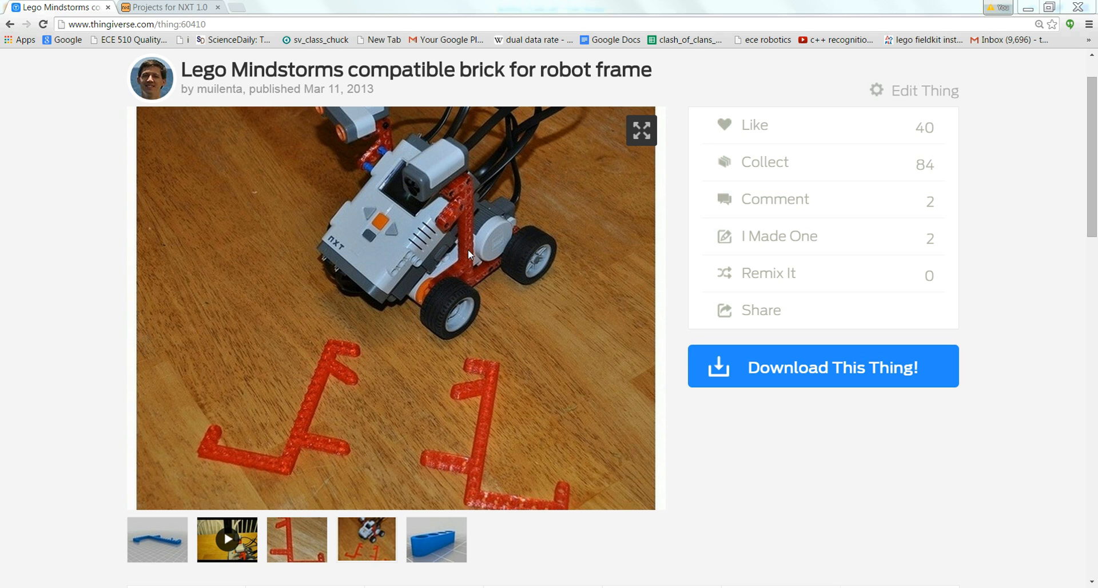
mouse_move(550, 339)
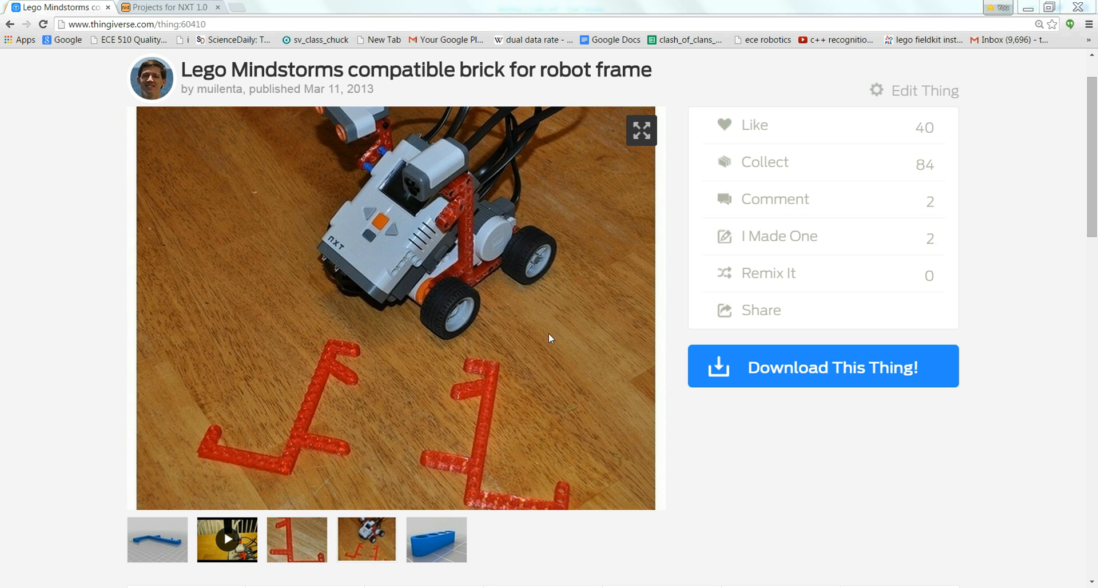
mouse_move(558, 379)
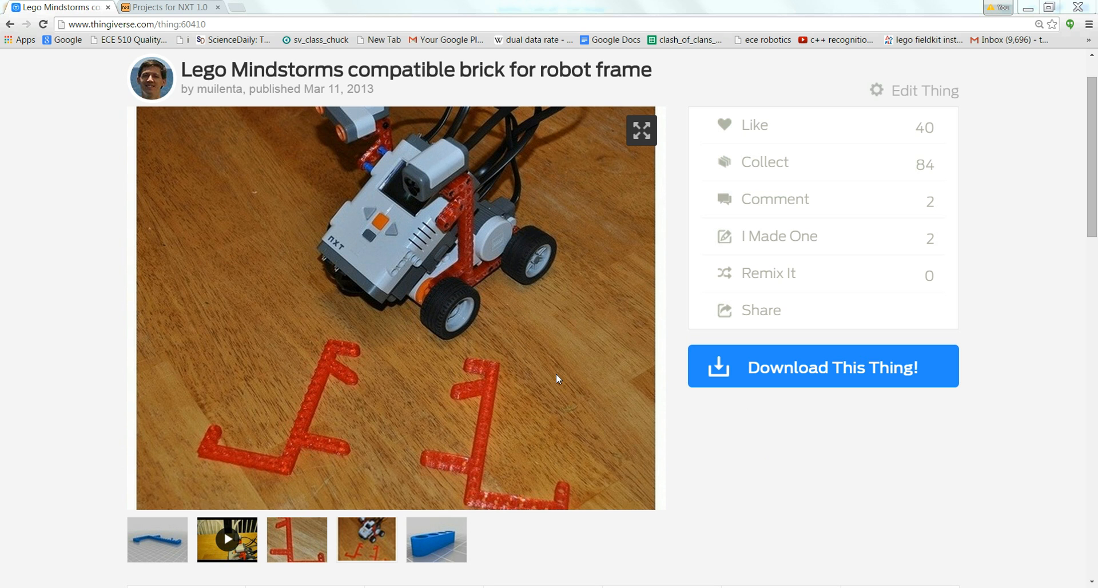
mouse_move(490, 262)
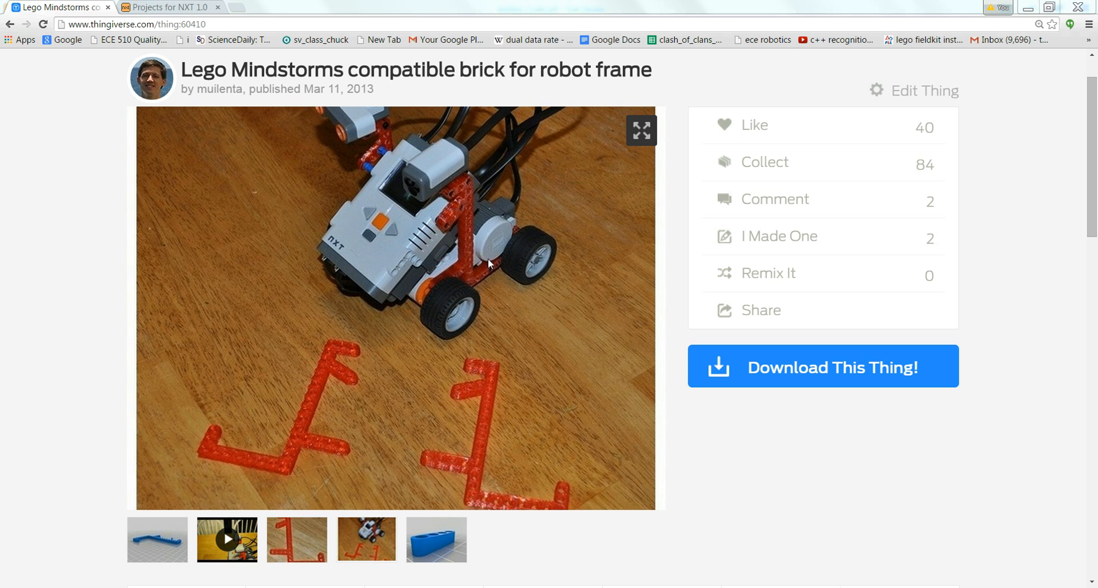
mouse_move(462, 215)
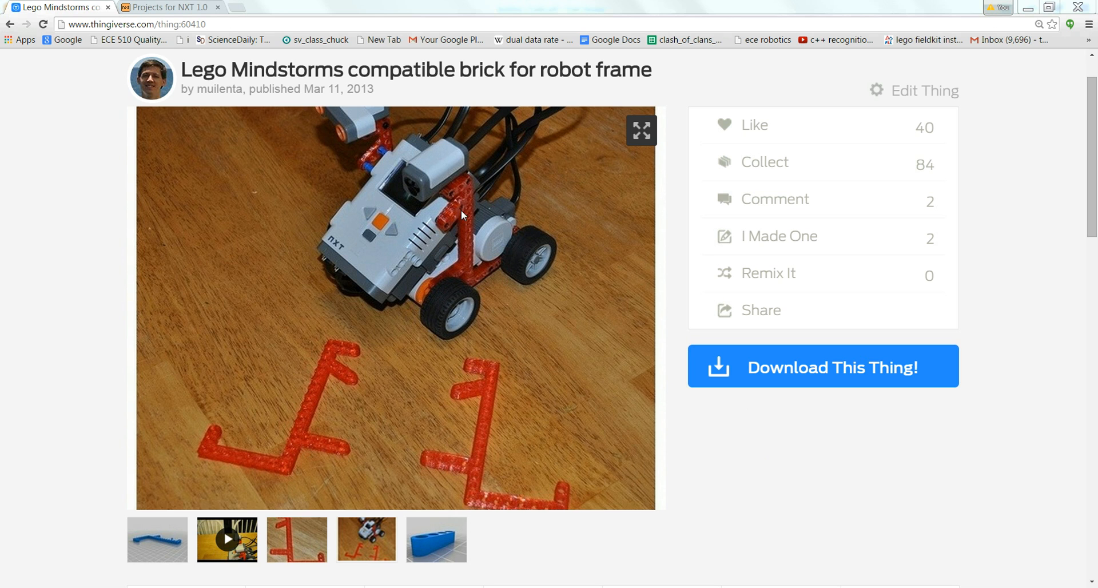
mouse_move(553, 344)
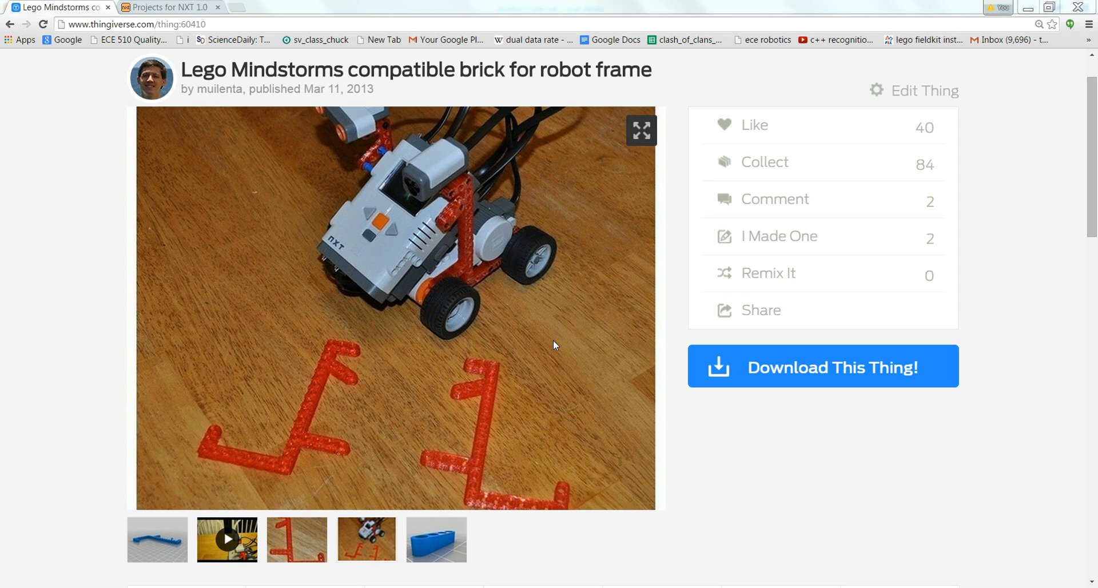
mouse_move(322, 356)
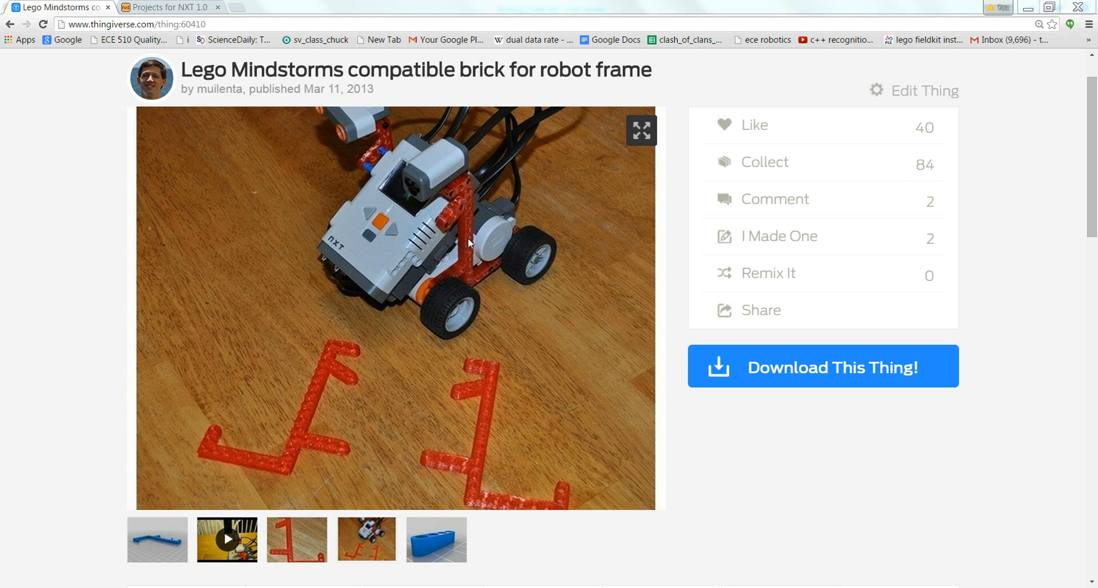
mouse_move(414, 548)
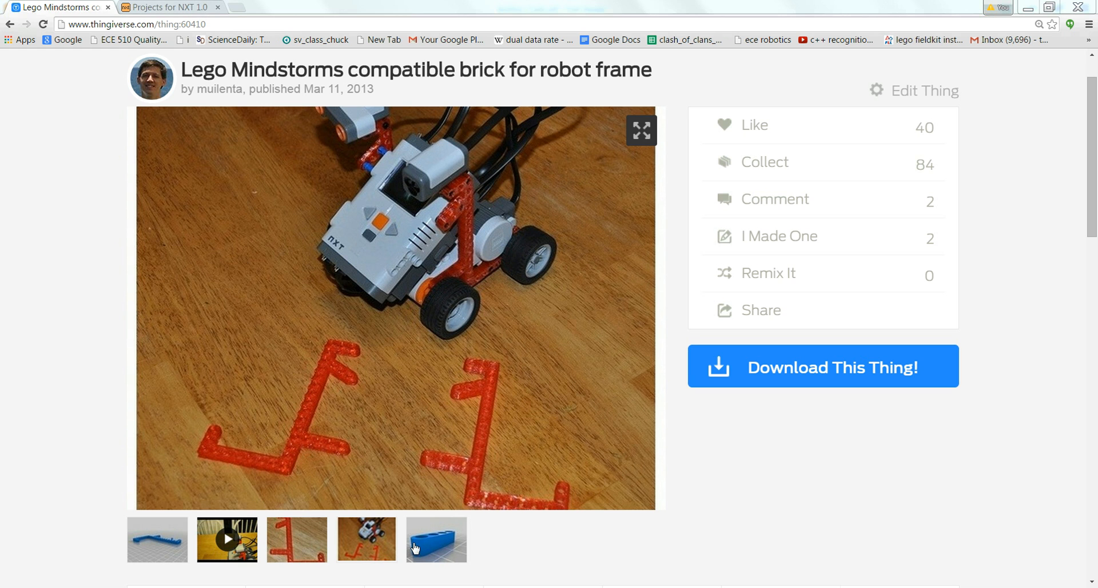
Review the frame brick reference page and rotate its 3D model before returning to the robot photo
left_click(169, 7)
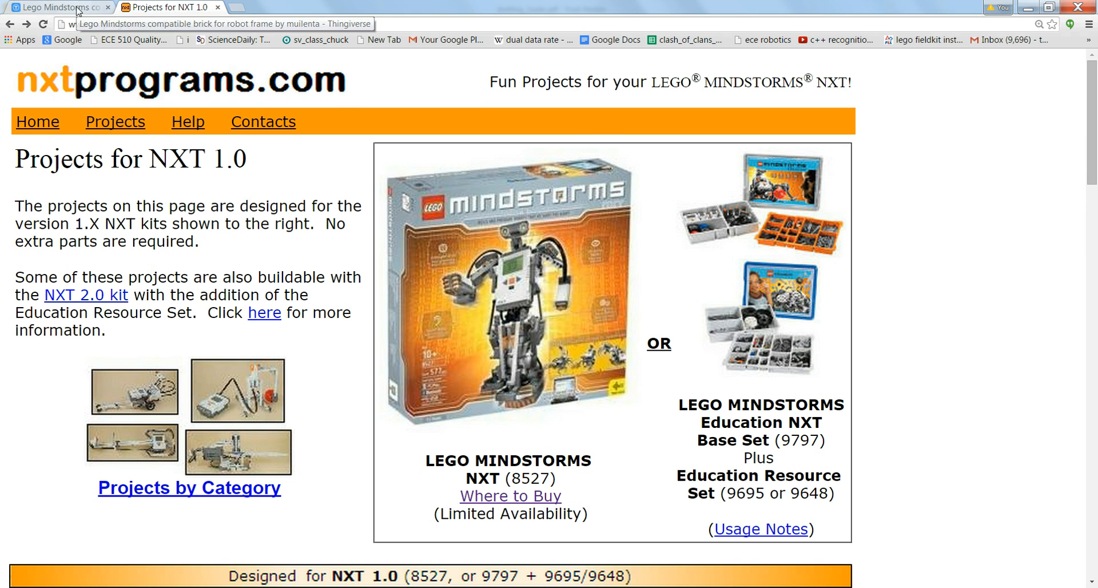
left_click(59, 7)
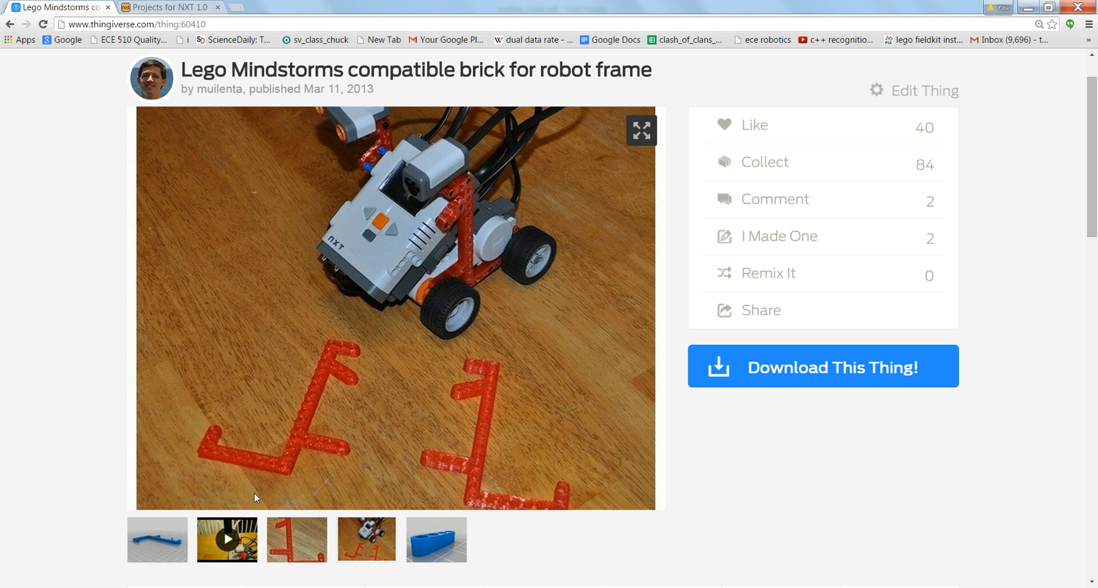
left_click(435, 539)
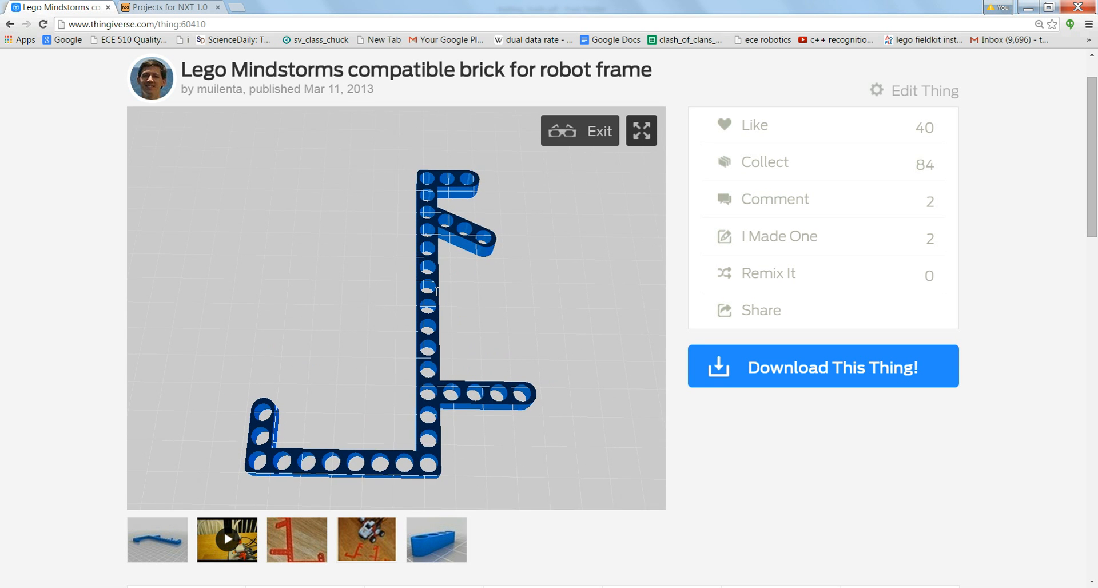
left_click_drag(439, 290, 413, 267)
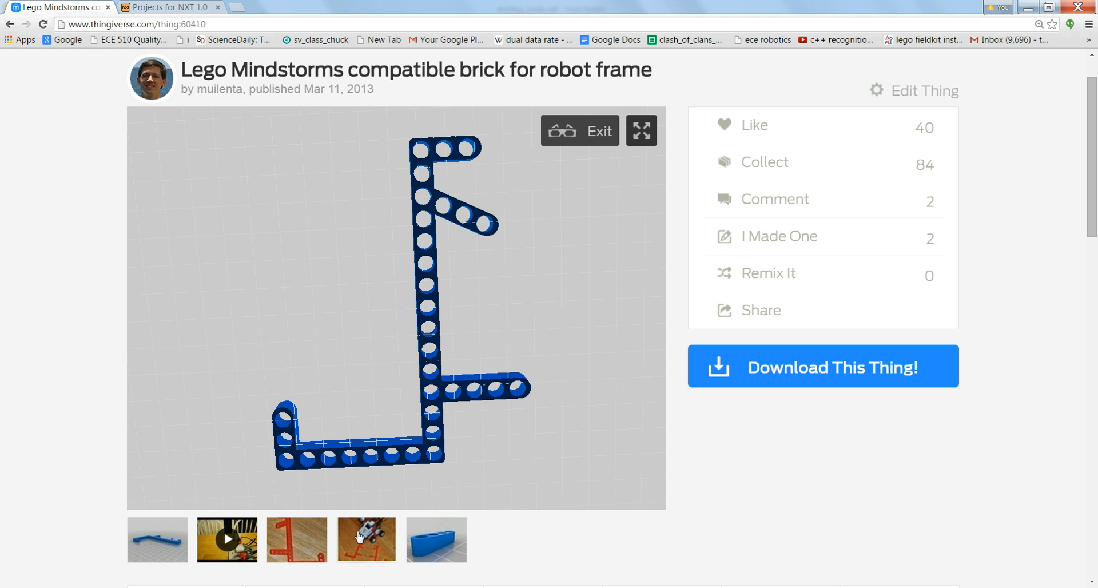
left_click(366, 539)
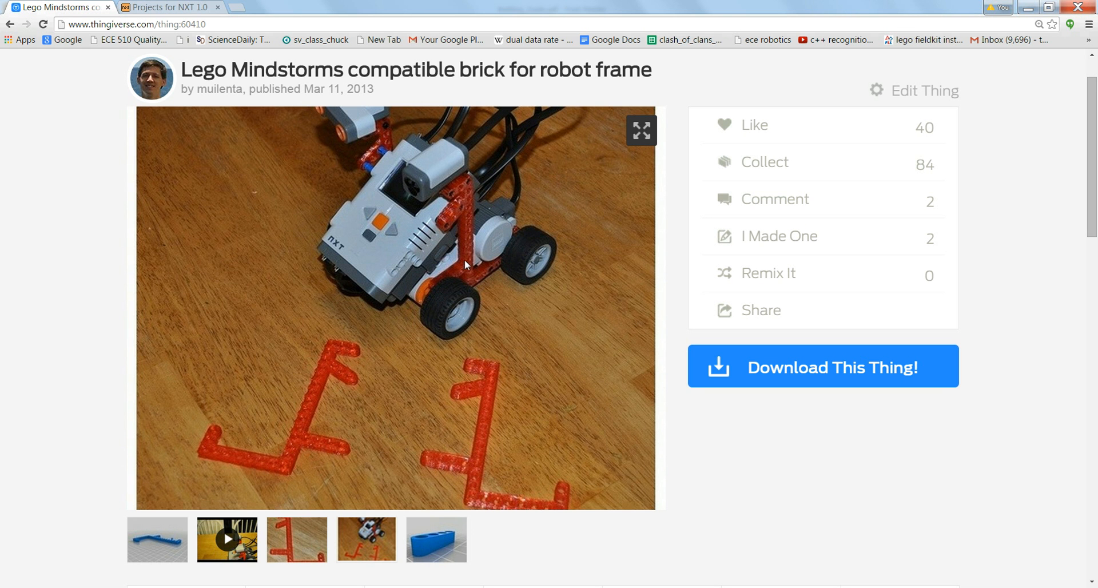
mouse_move(470, 322)
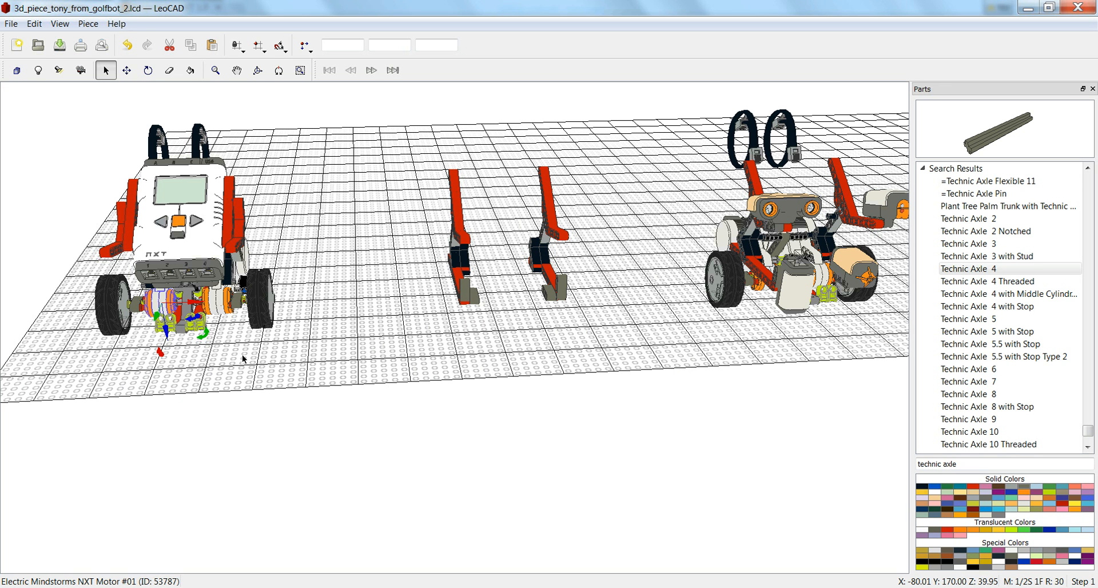
mouse_move(238, 320)
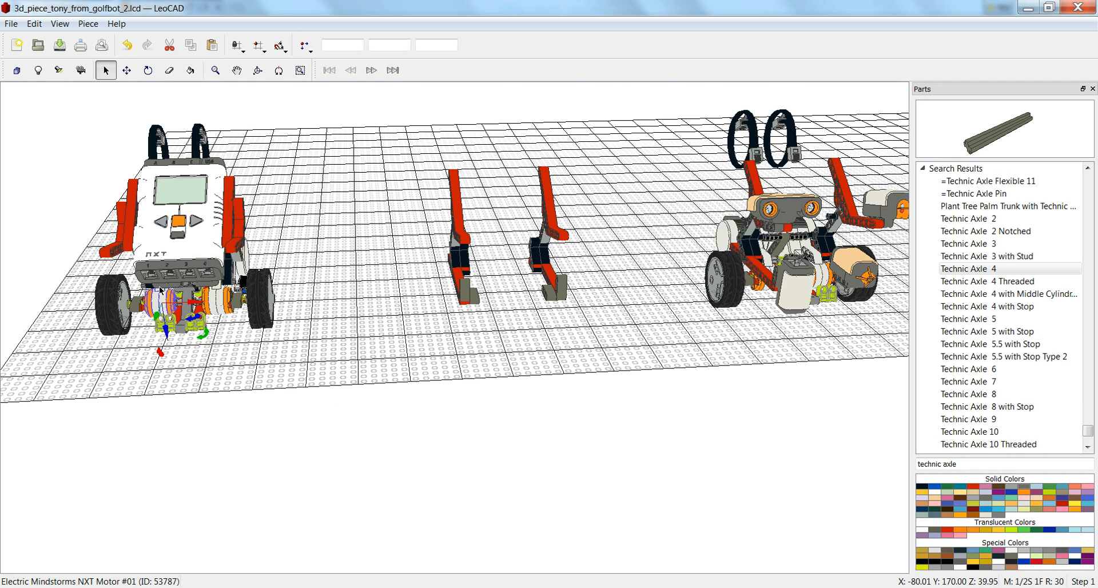
Move the ultrasonic and touch sensors off the robot base to the side of the grid
left_click(7, 584)
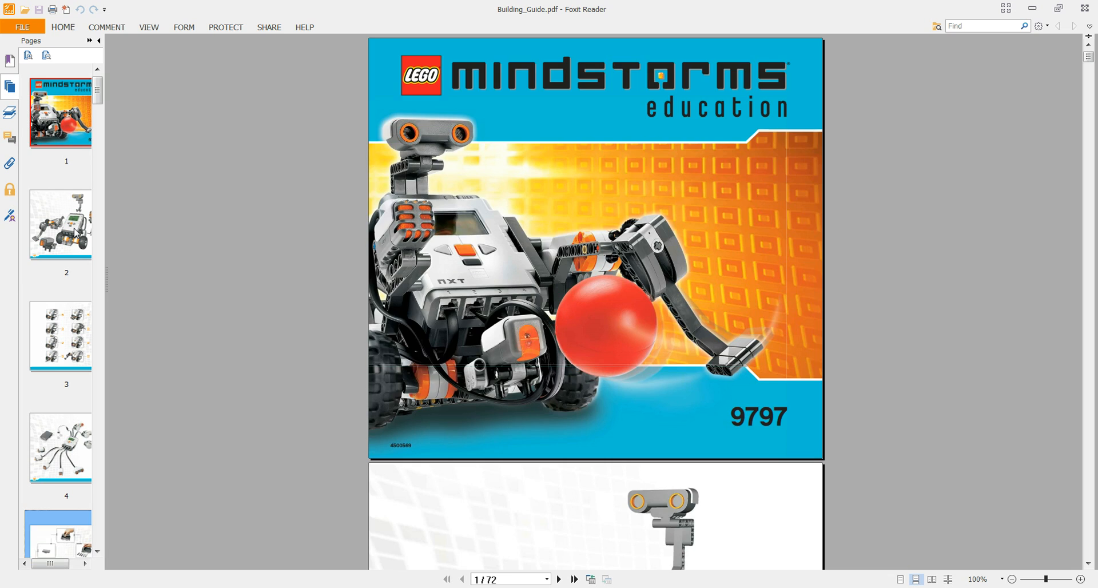
left_click(59, 223)
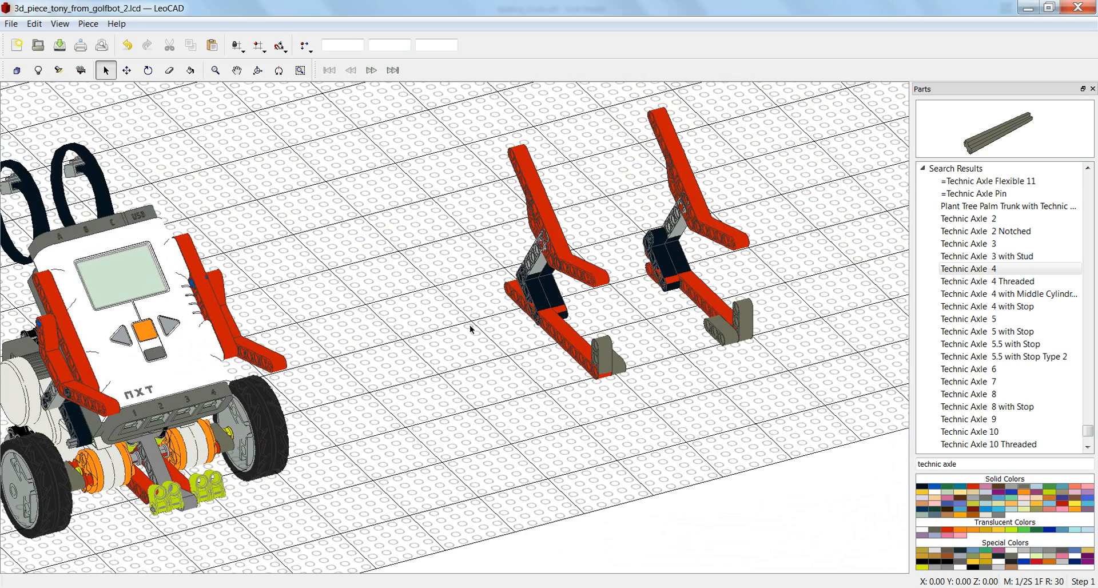
mouse_move(557, 297)
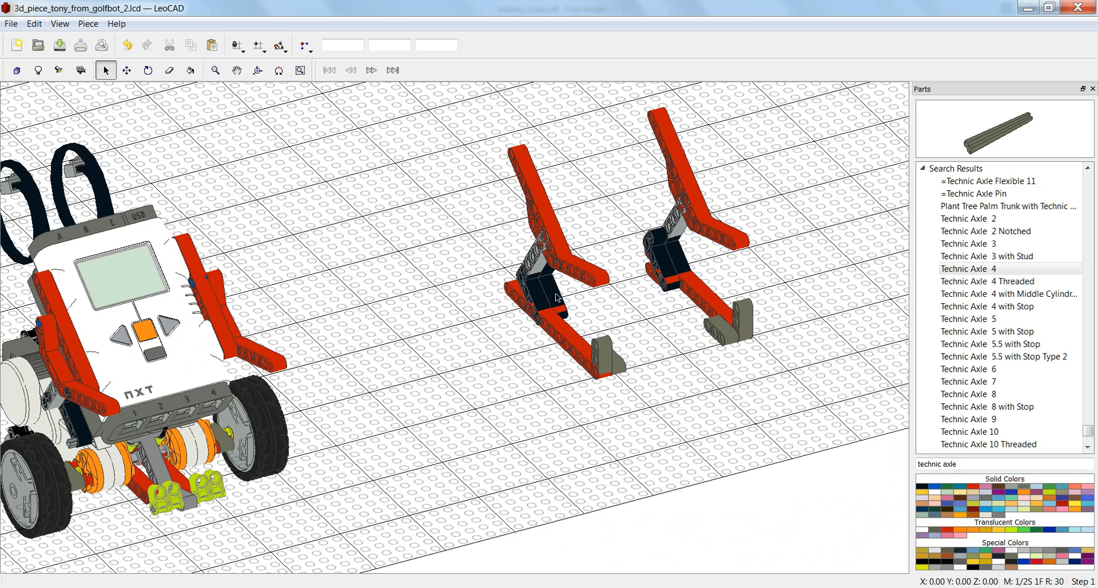
mouse_move(571, 334)
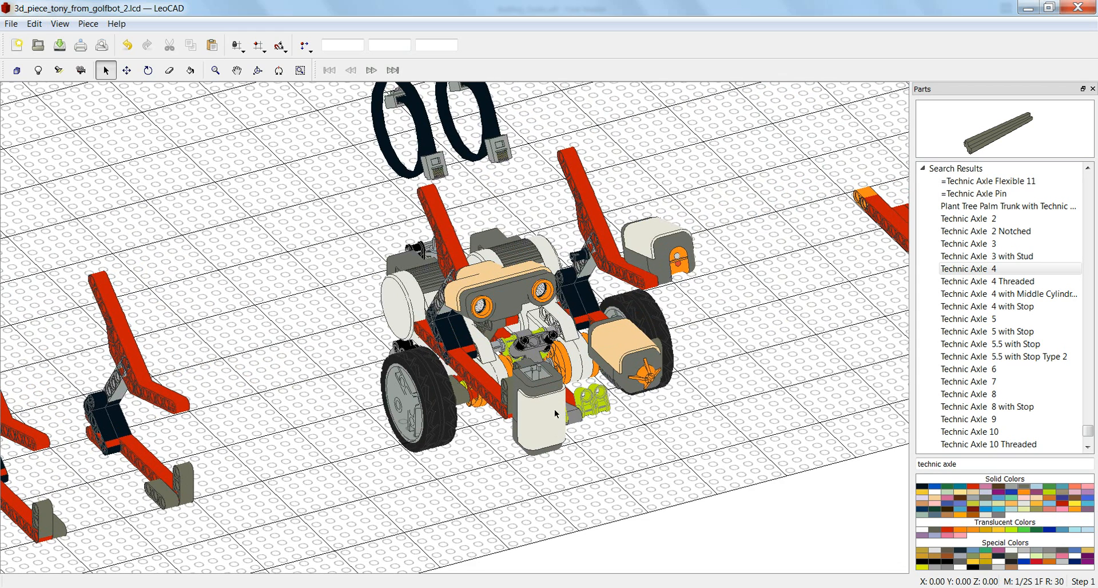
mouse_move(538, 424)
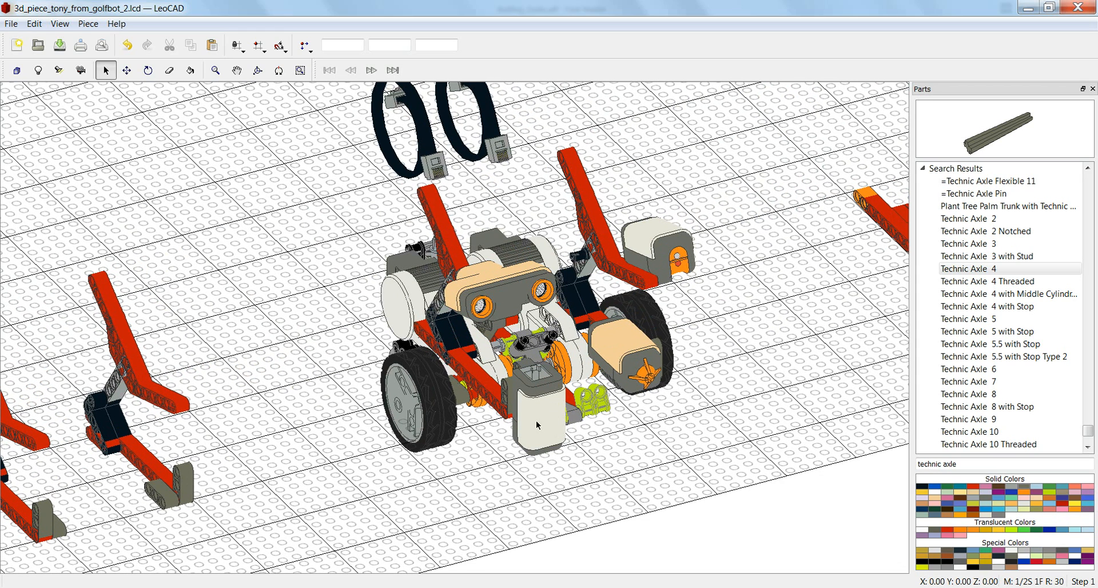
mouse_move(648, 257)
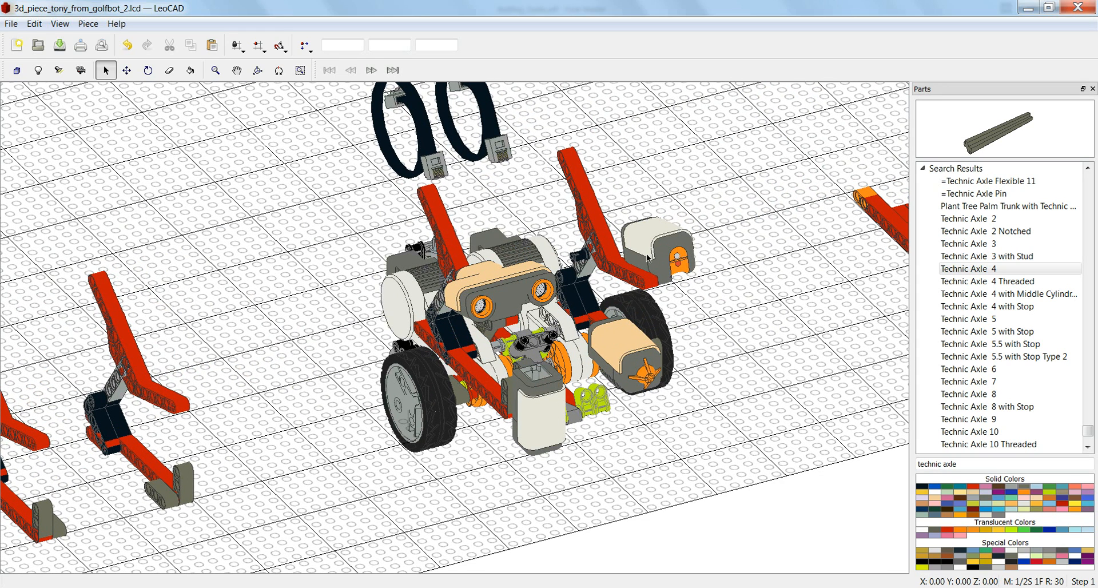
mouse_move(495, 297)
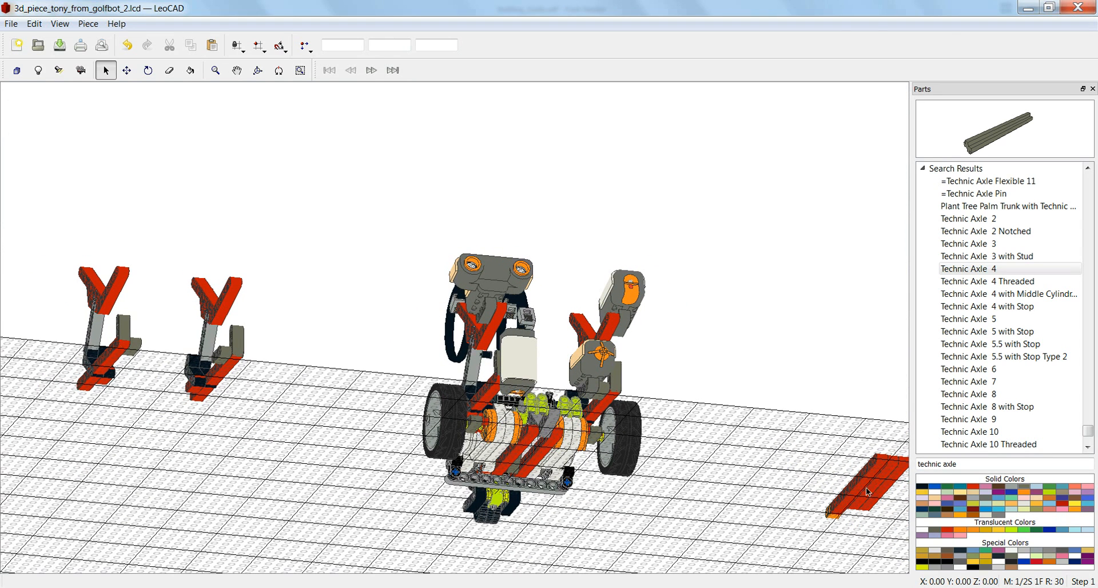
mouse_move(670, 392)
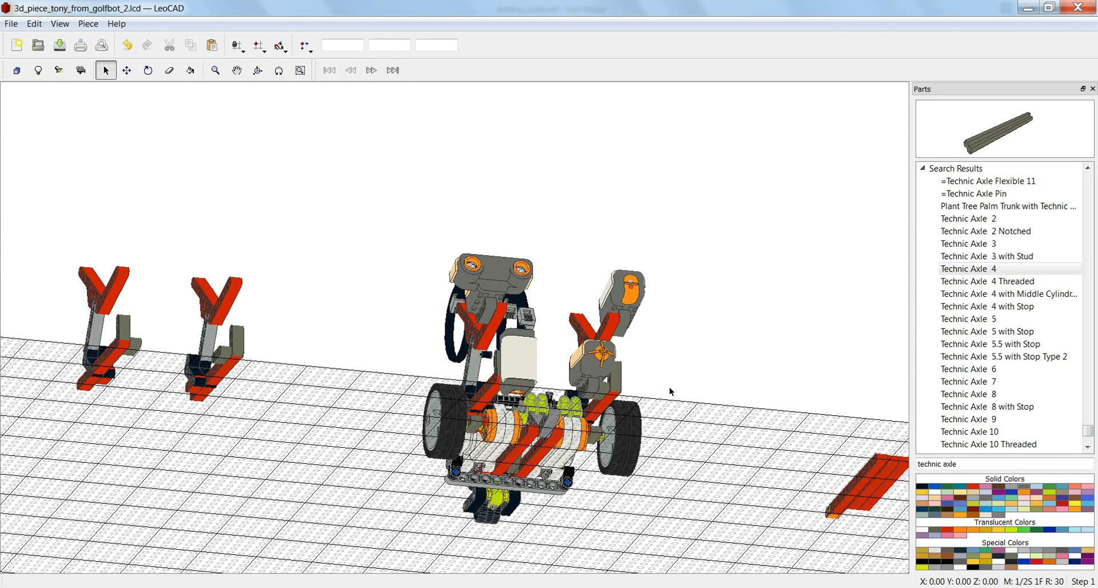
mouse_move(734, 397)
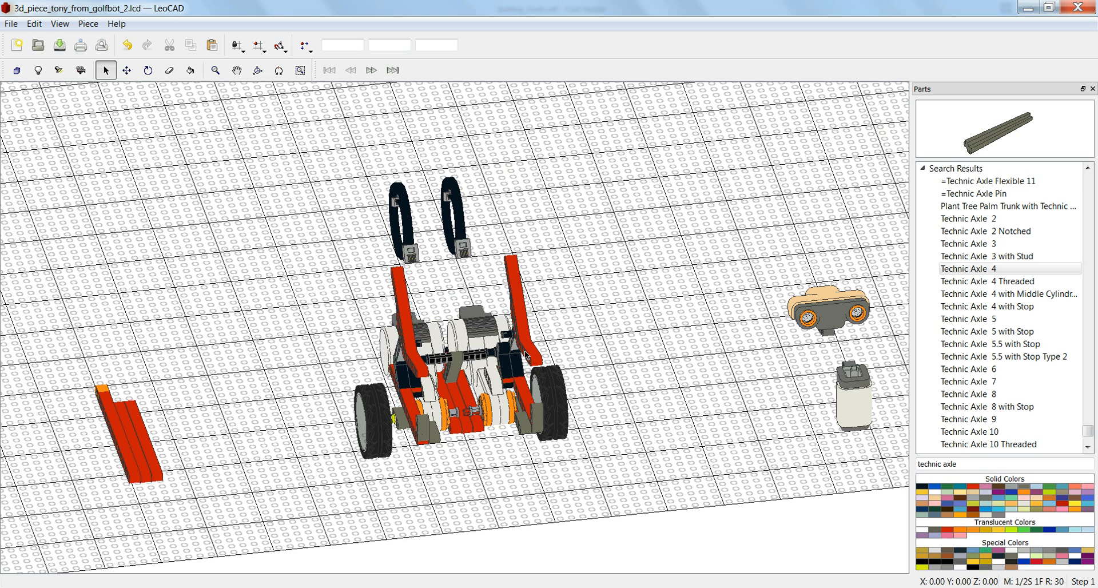
mouse_move(525, 355)
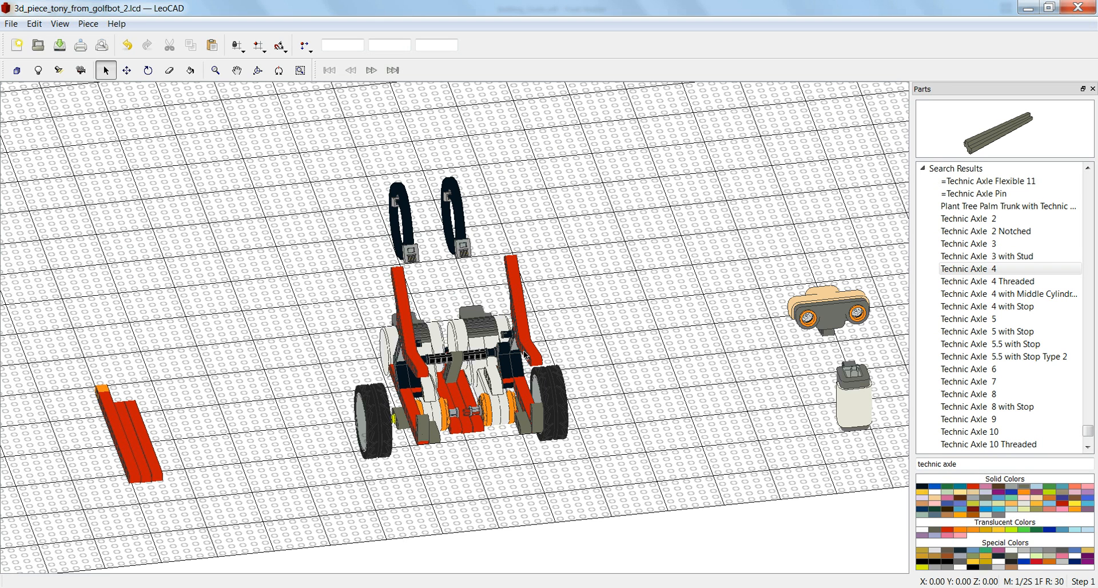